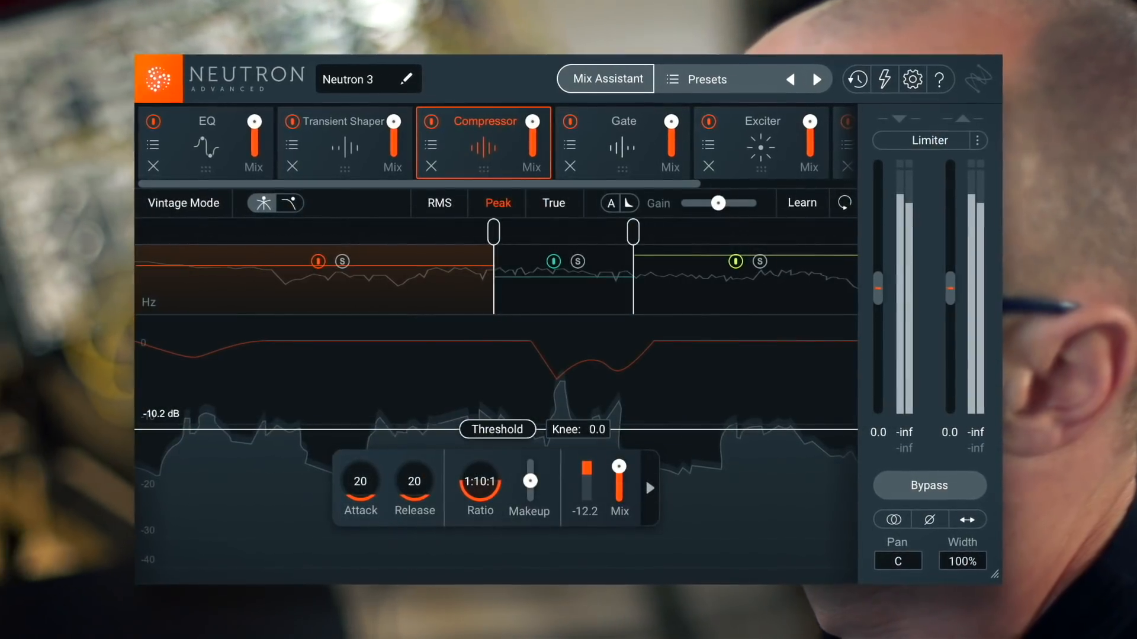
# Add a Sculptor module to the bass chain and set its target to Bass > Bass.
pyautogui.click(604, 79)
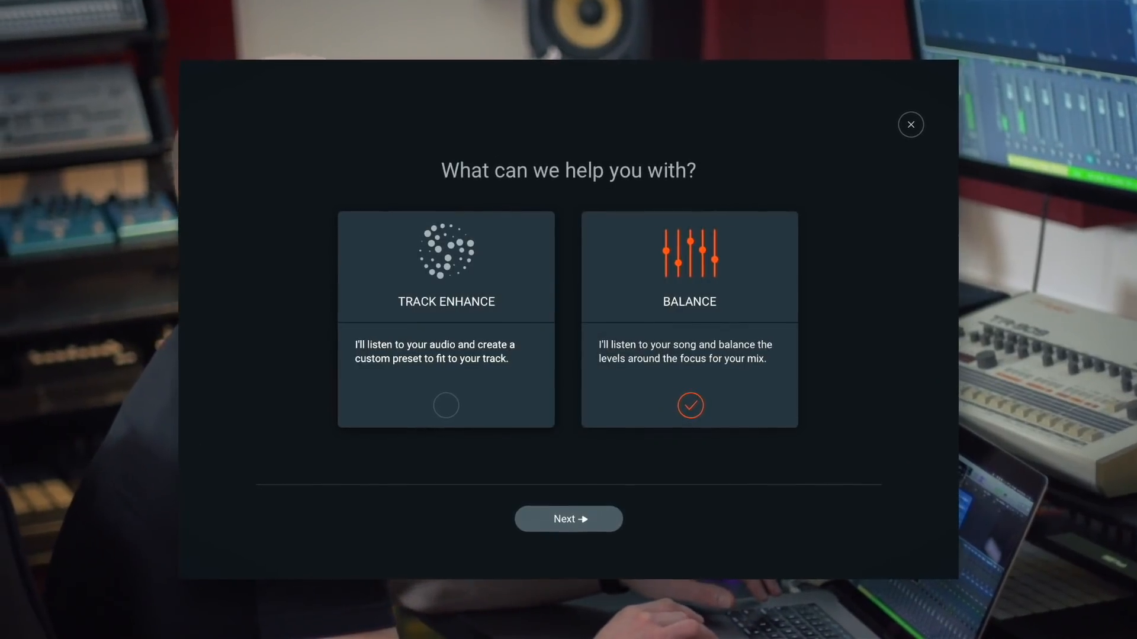
pyautogui.click(568, 519)
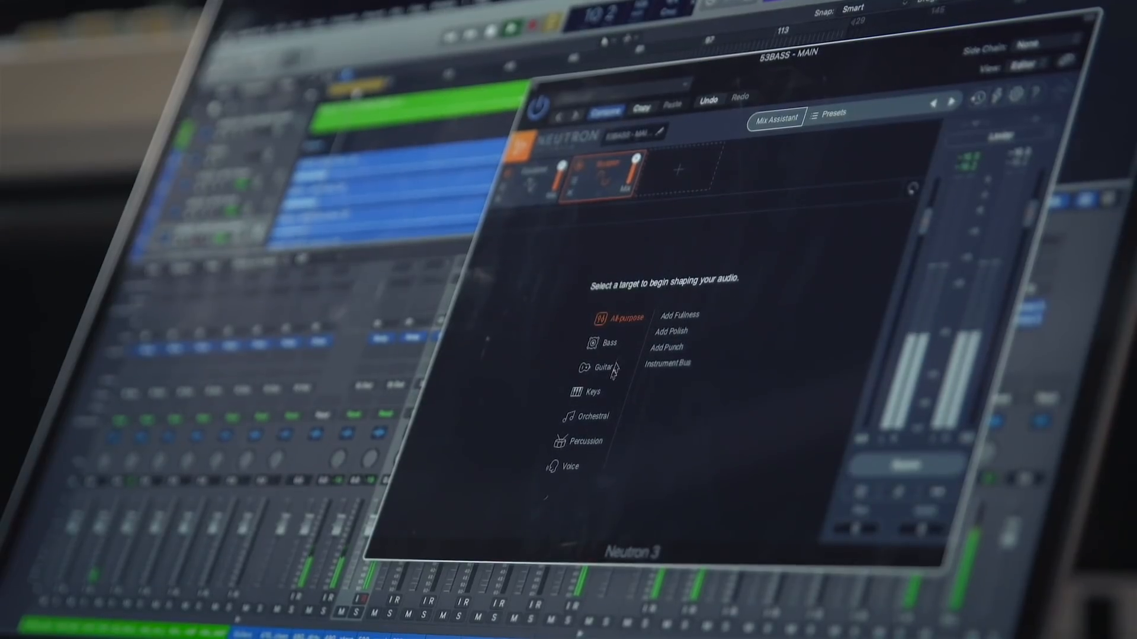
pyautogui.click(581, 342)
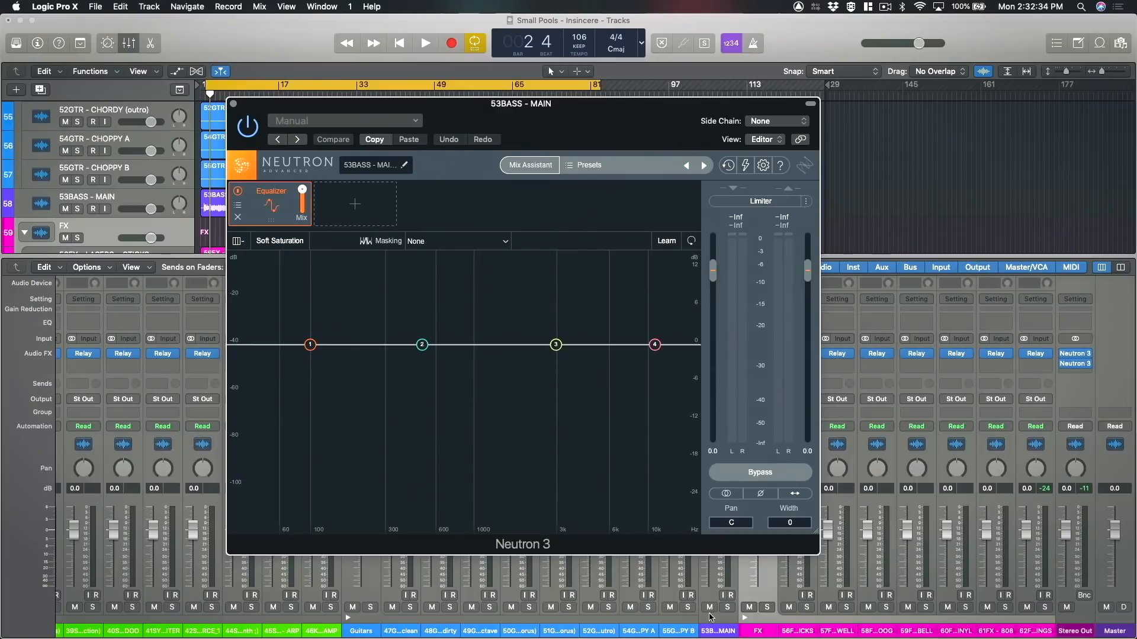
pyautogui.moveTo(449, 225)
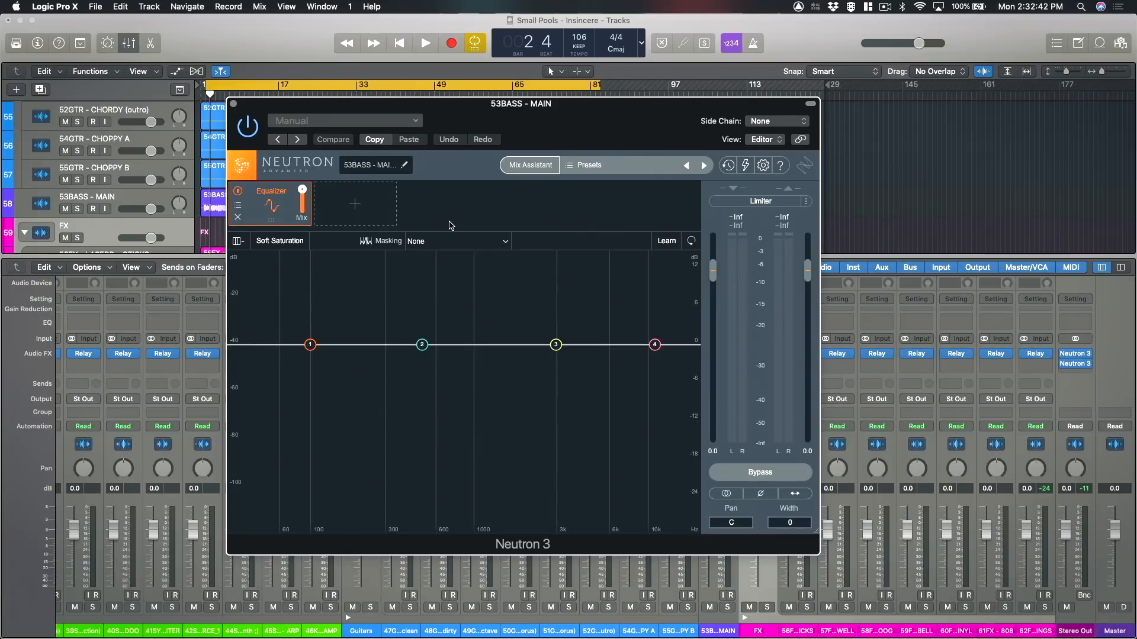
pyautogui.moveTo(511, 226)
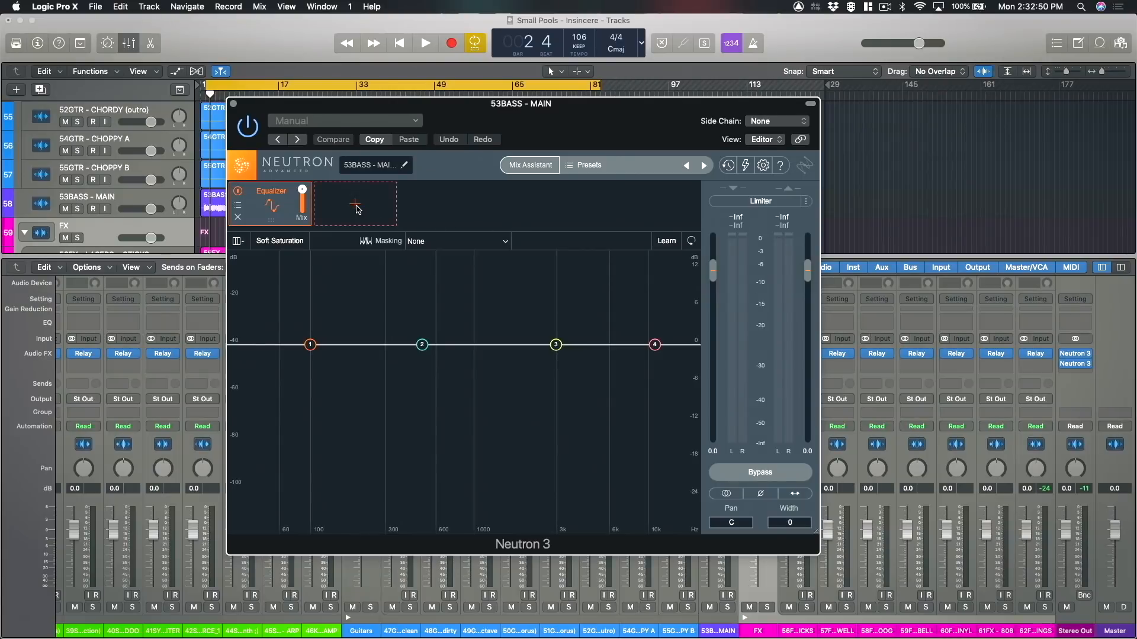
pyautogui.click(355, 204)
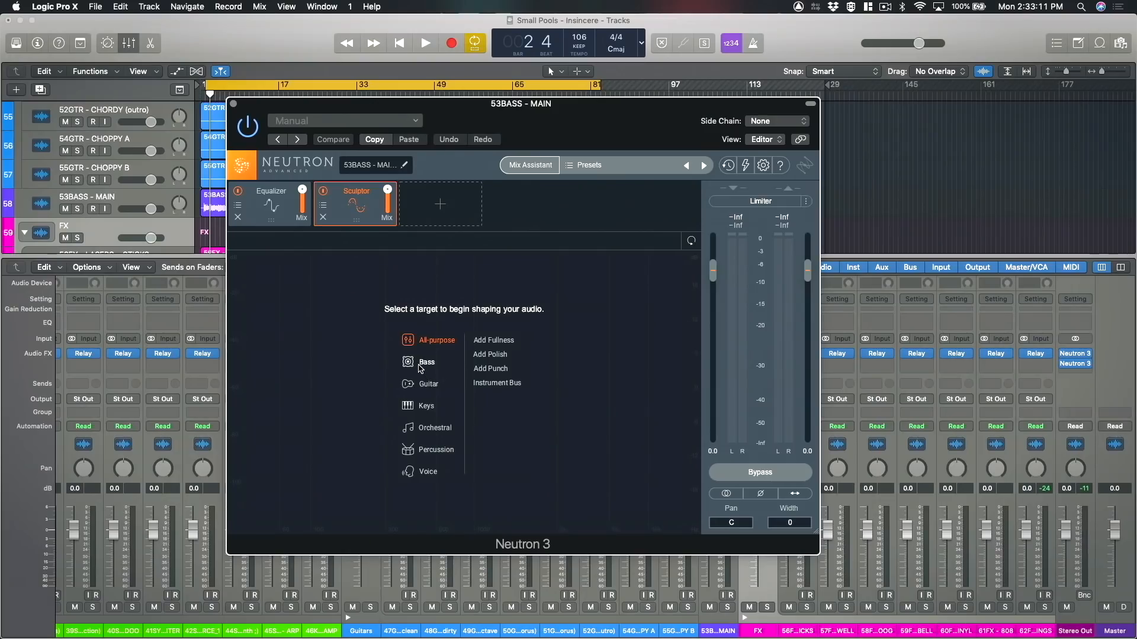
pyautogui.click(426, 361)
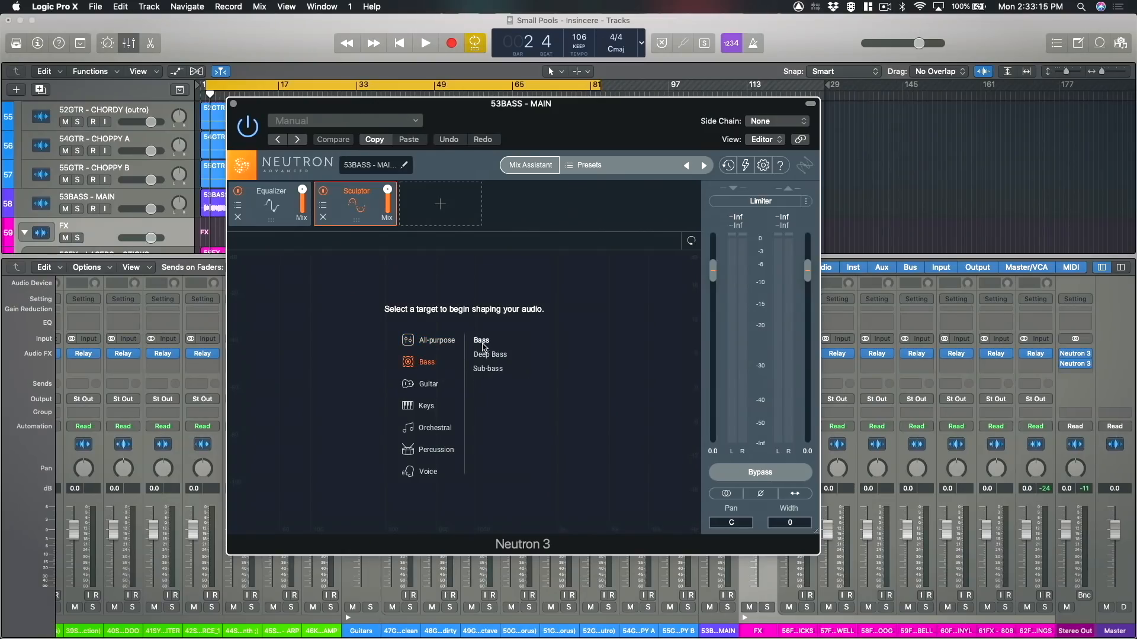
pyautogui.moveTo(492, 354)
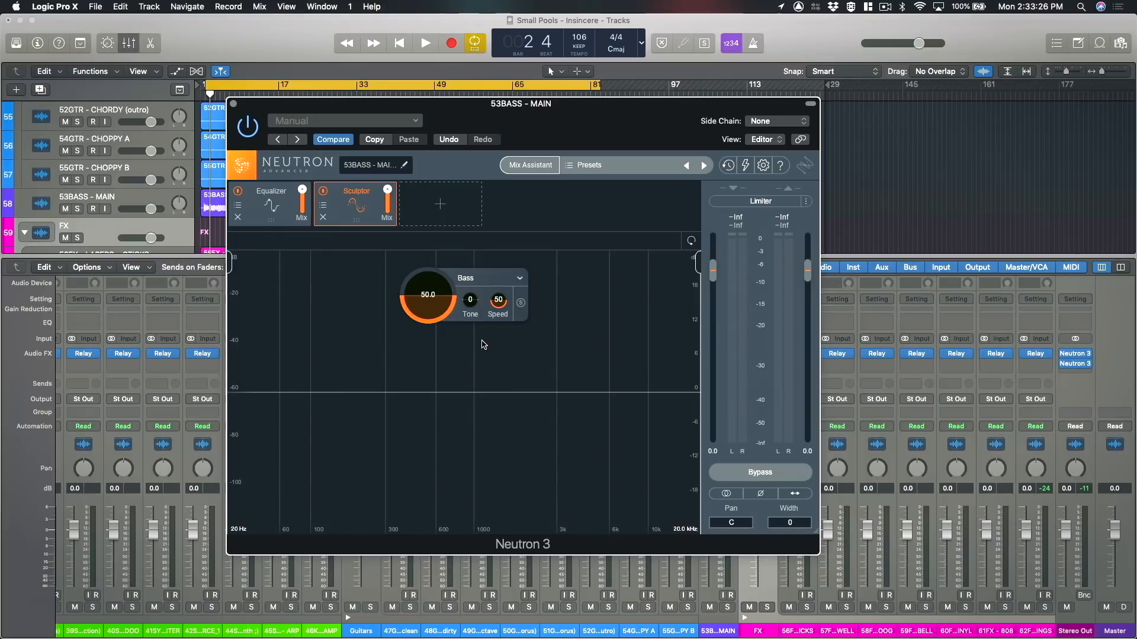
pyautogui.moveTo(428, 294)
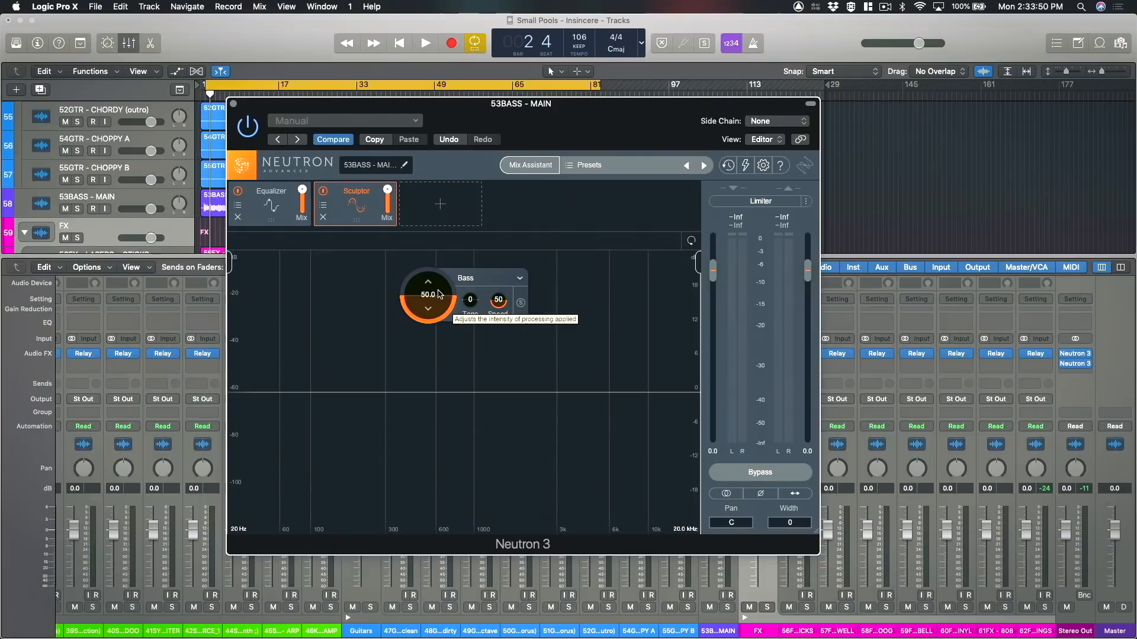
pyautogui.moveTo(427, 308)
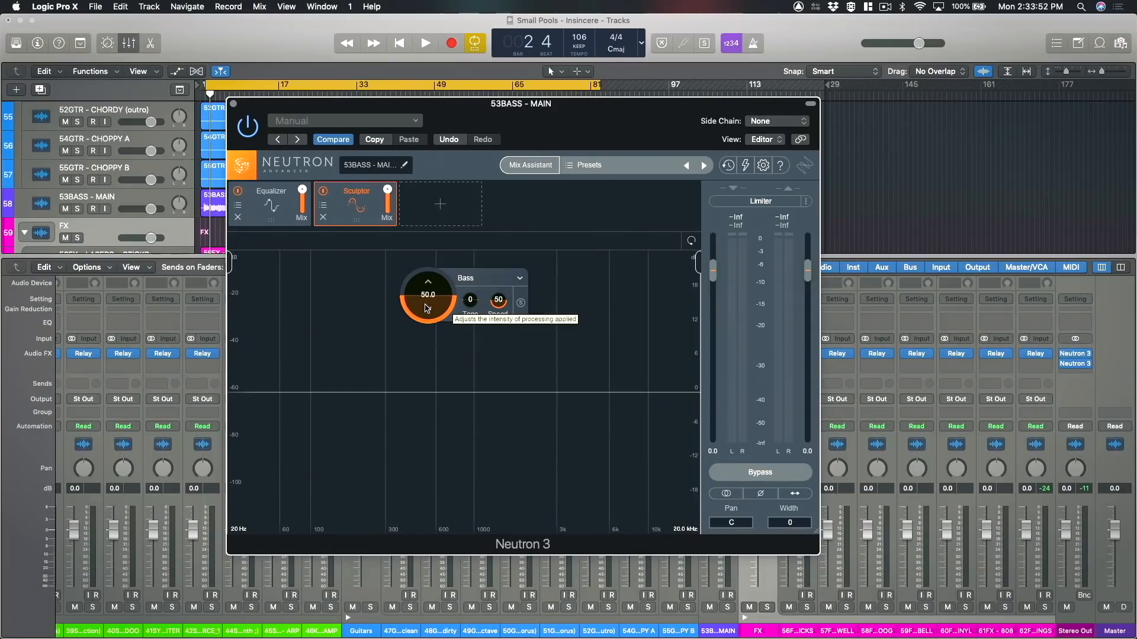
pyautogui.moveTo(471, 300)
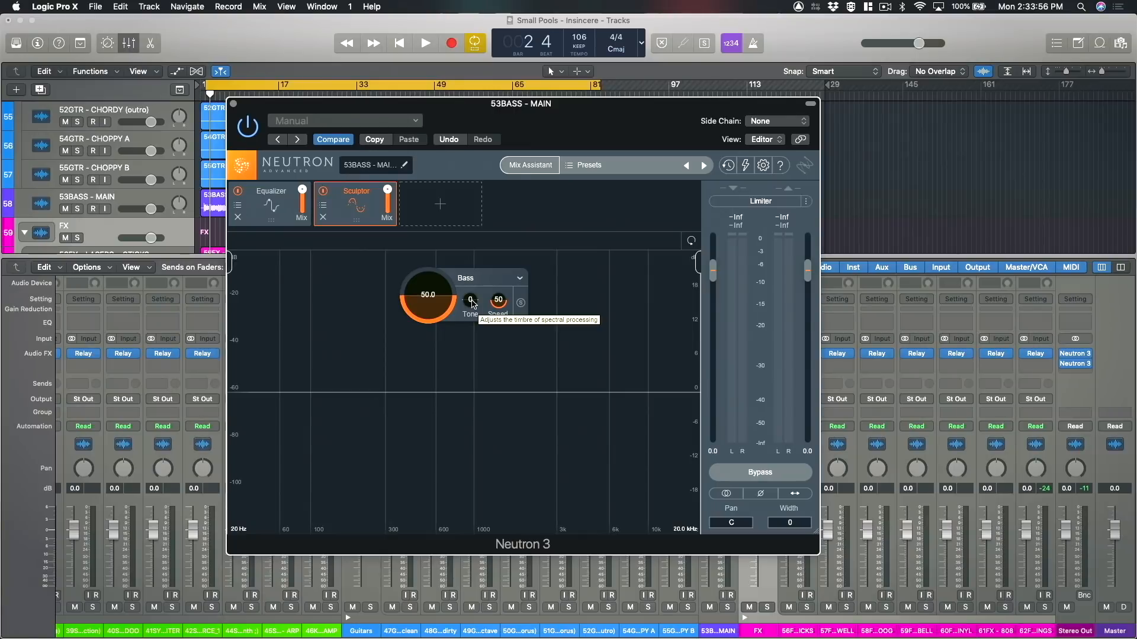
pyautogui.moveTo(498, 300)
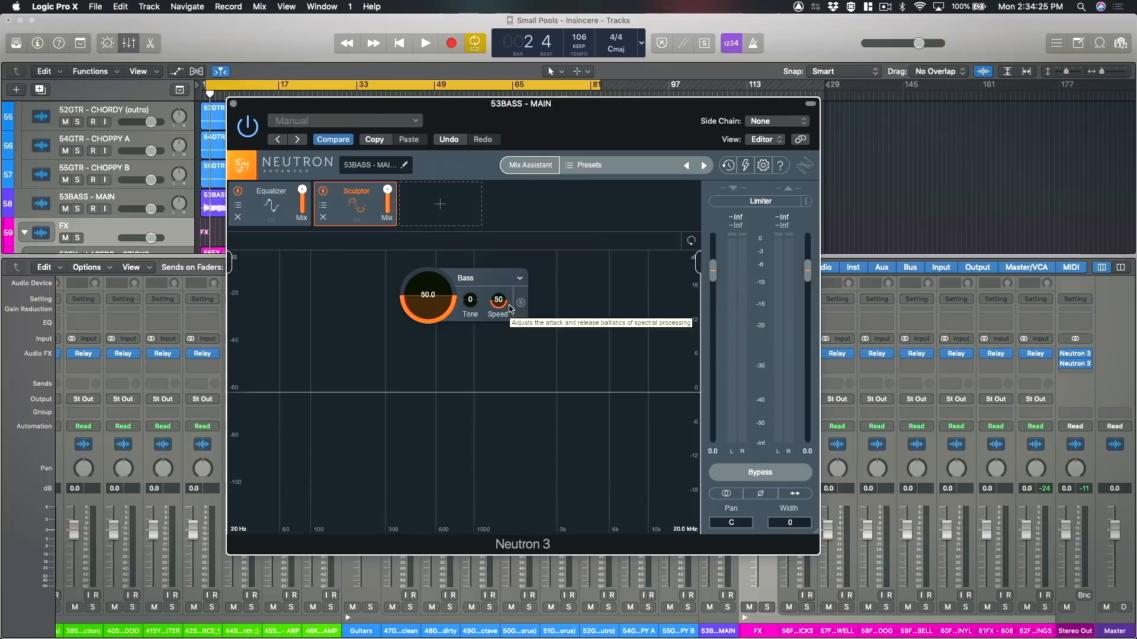
pyautogui.moveTo(471, 301)
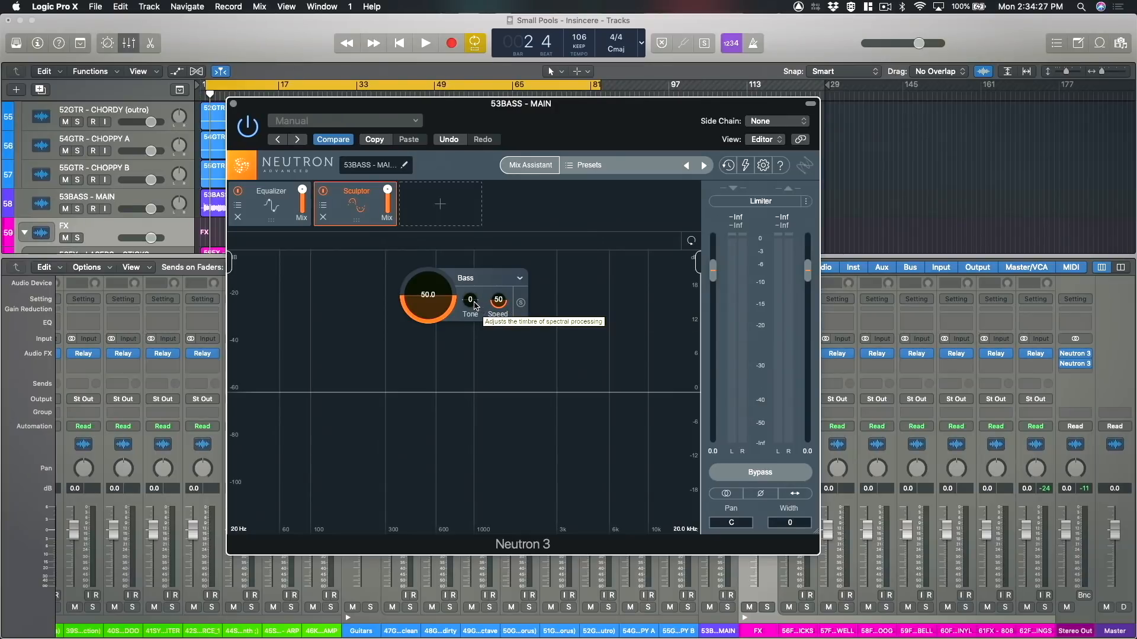
pyautogui.moveTo(528, 323)
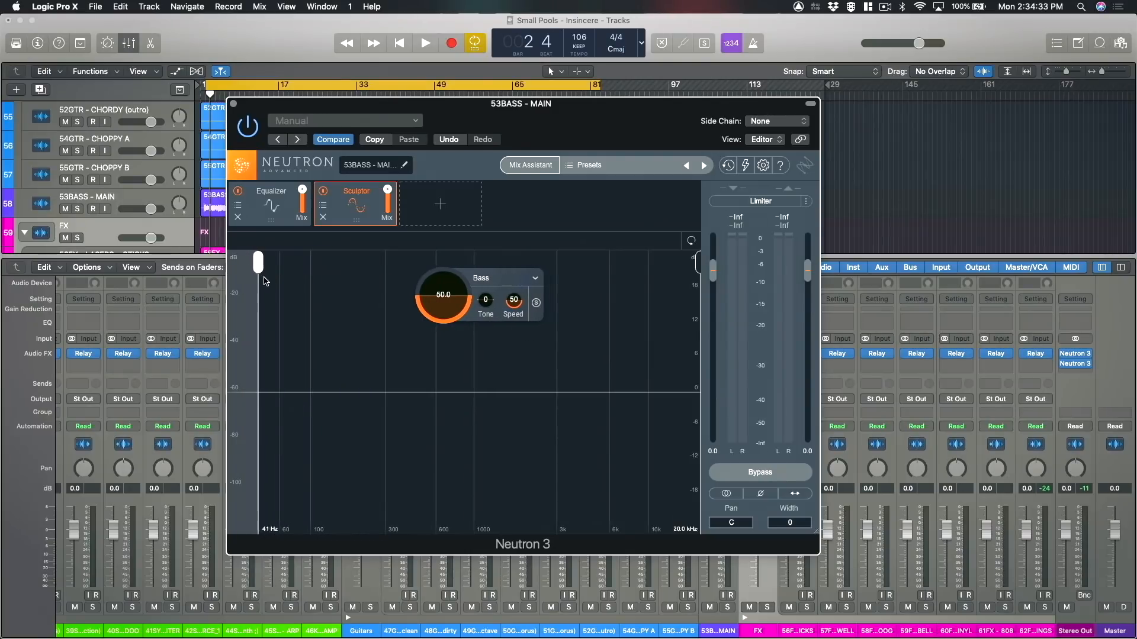
# Move the Sculptor's low range edge up to about 277 Hz and lower the upper edge.
pyautogui.moveTo(258, 261); pyautogui.dragTo(379, 262)
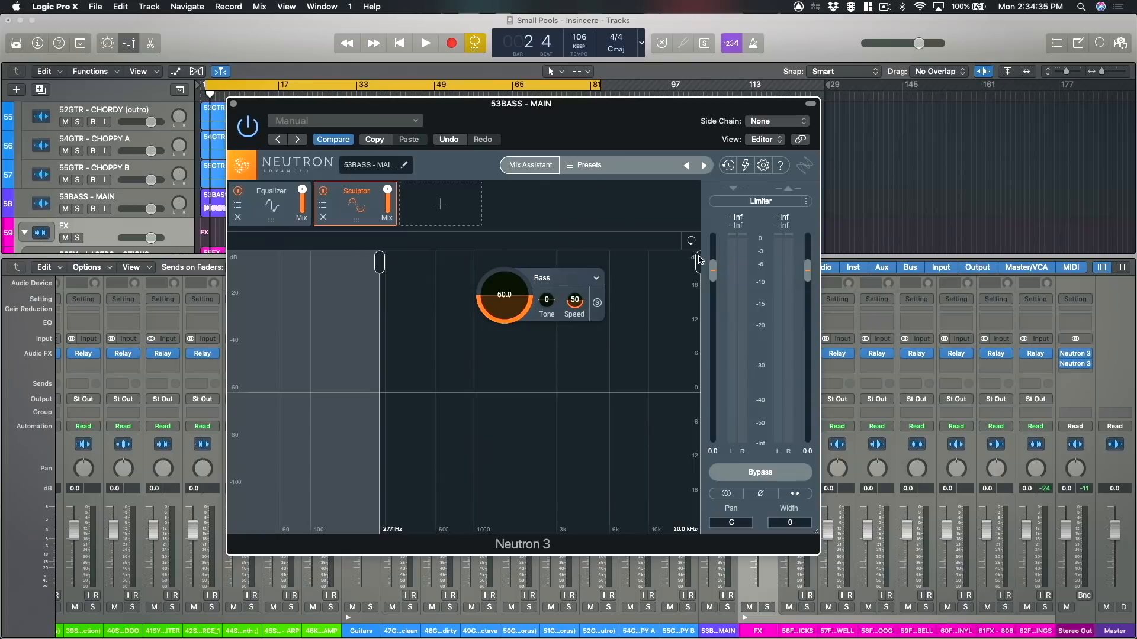
pyautogui.moveTo(697, 259); pyautogui.dragTo(605, 259)
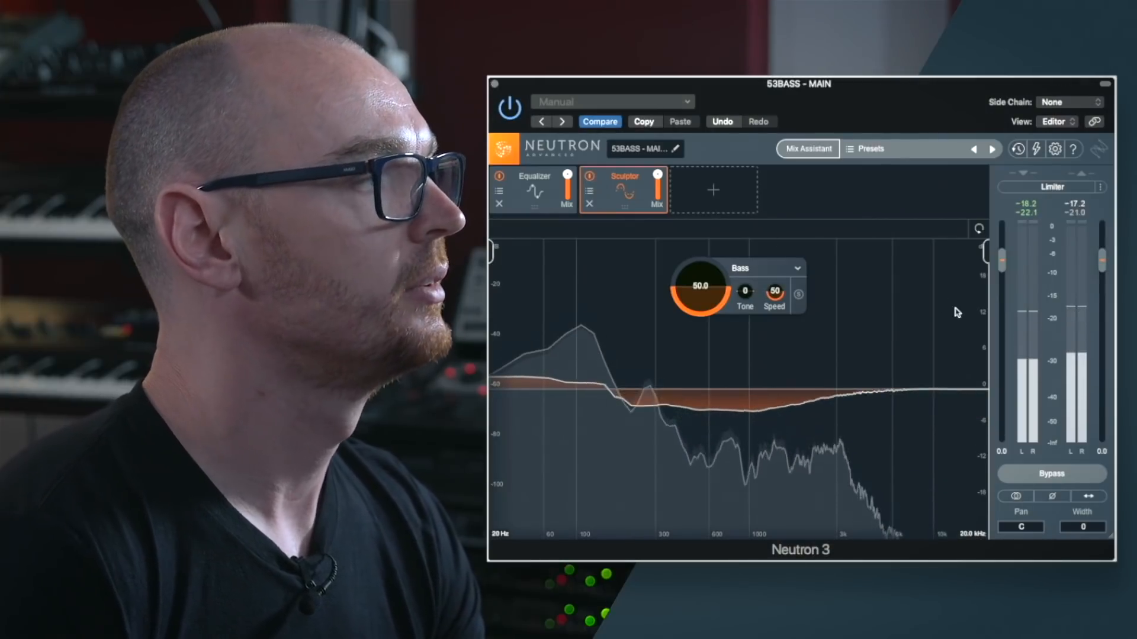
# Raise the Bass Sculptor amount to 70.4 and A/B it on and off, ending active.
pyautogui.moveTo(699, 294); pyautogui.dragTo(700, 275)
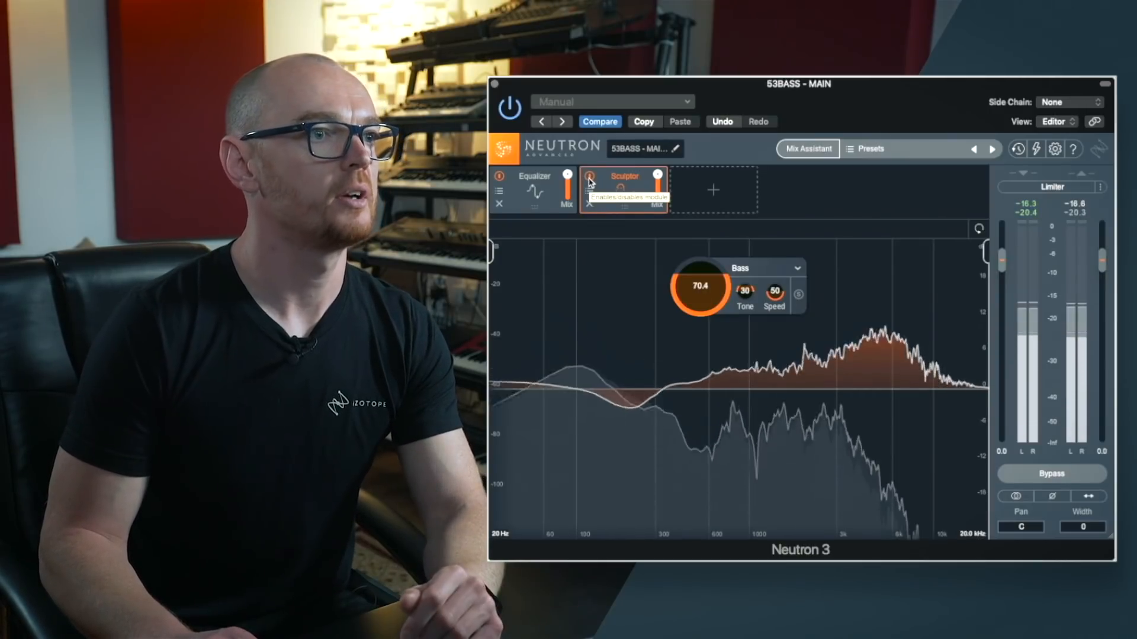
pyautogui.click(590, 177)
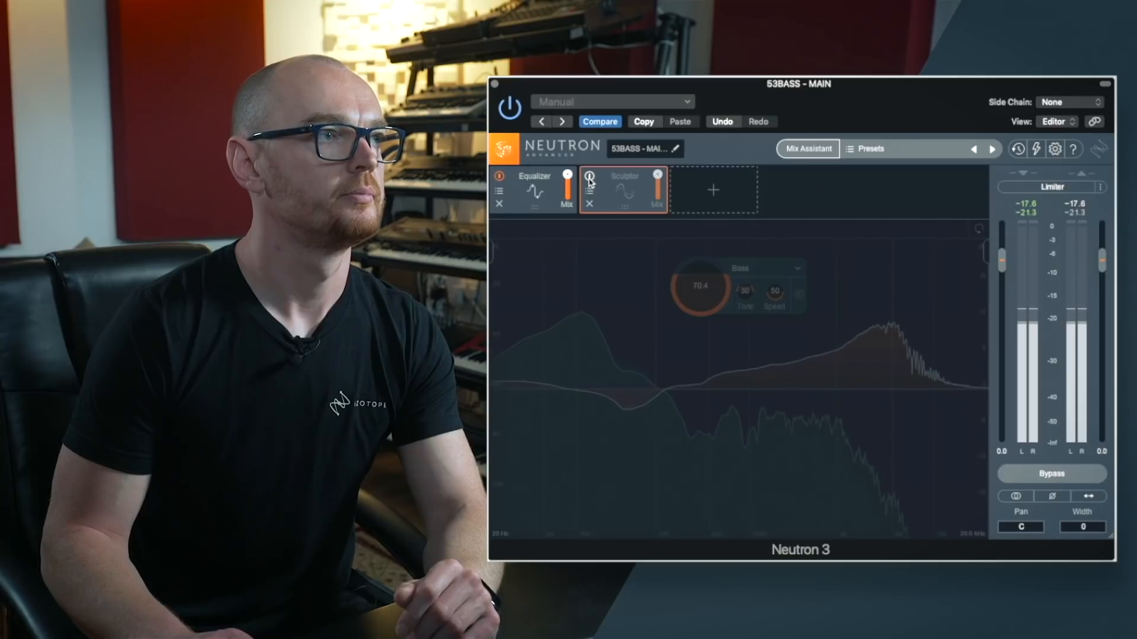
pyautogui.click(592, 176)
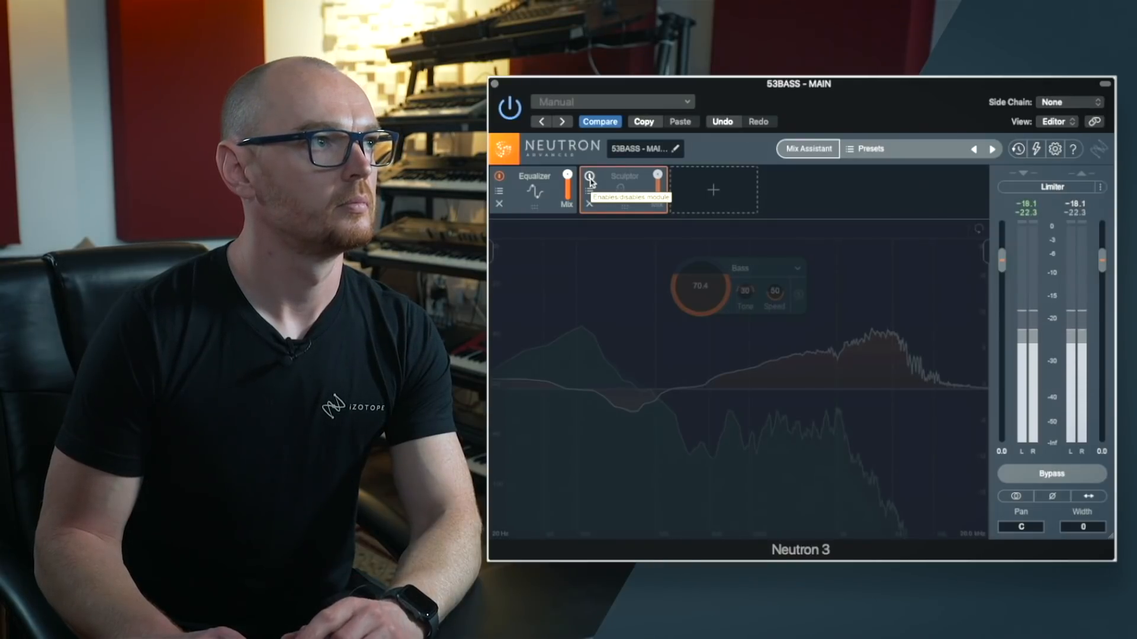
pyautogui.click(590, 175)
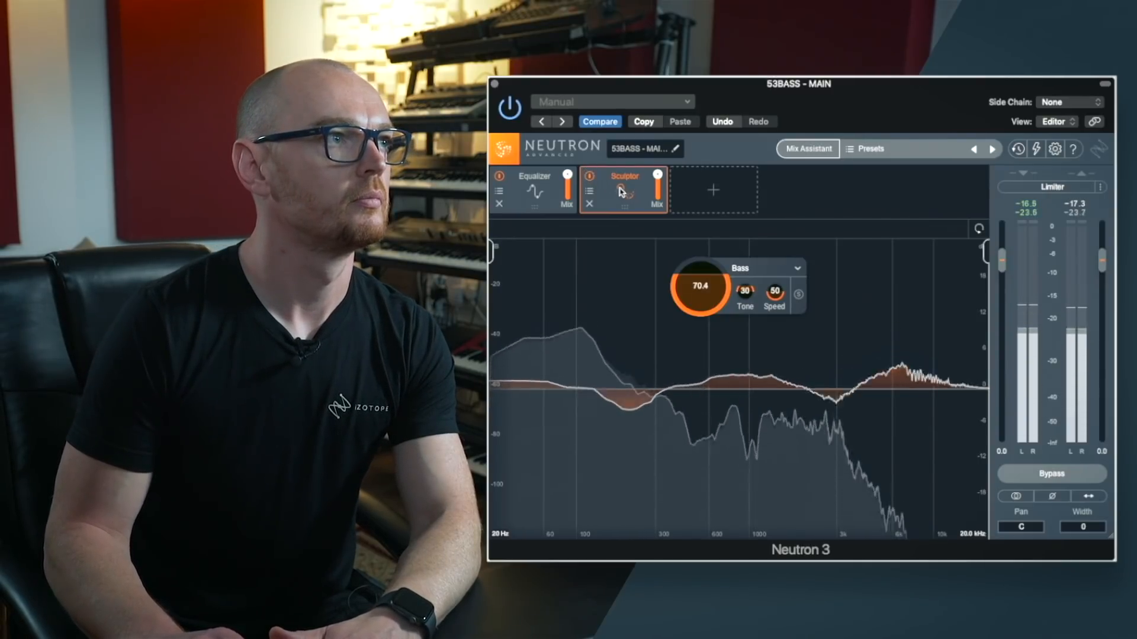
pyautogui.click(591, 177)
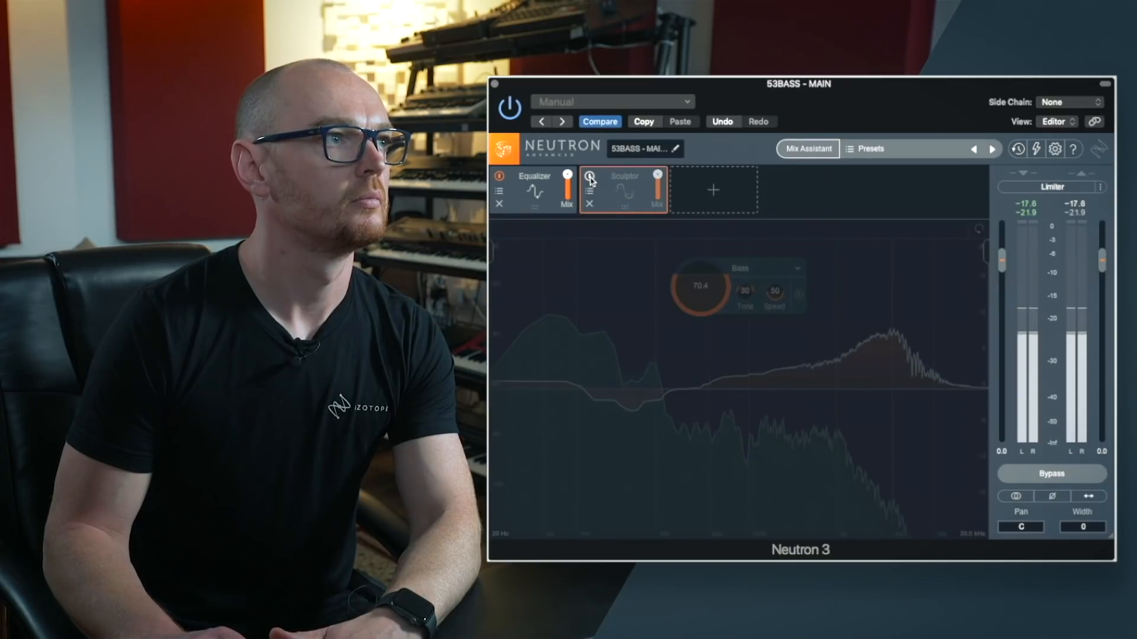
pyautogui.click(625, 183)
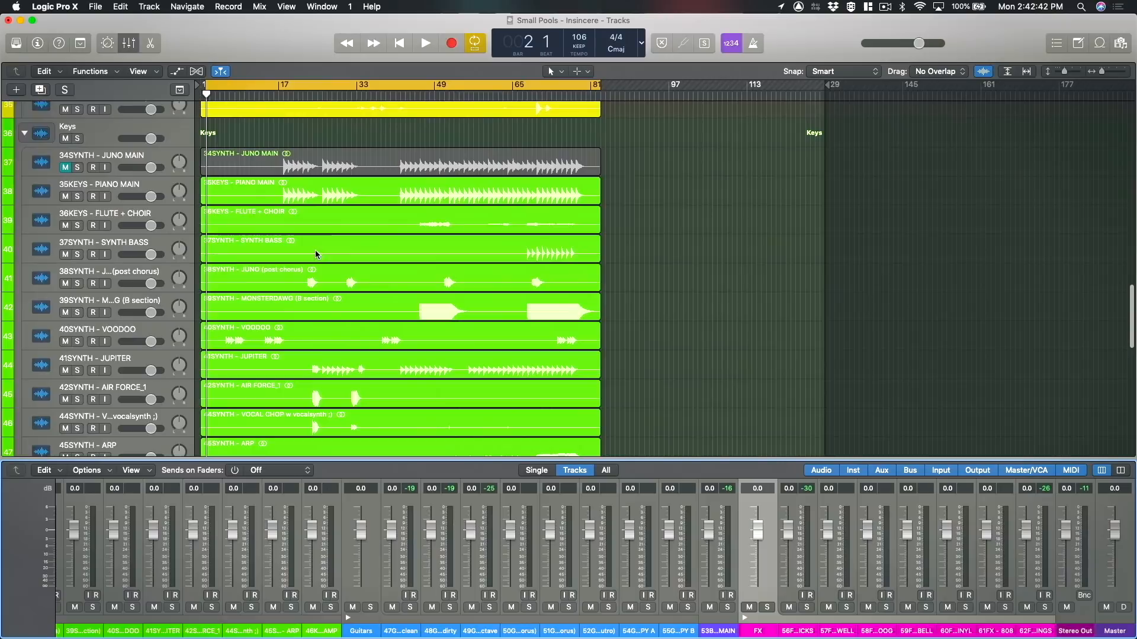
# Enlarge the mixer to reveal each track's Audio FX insert slots.
pyautogui.moveTo(285, 191); pyautogui.dragTo(334, 192)
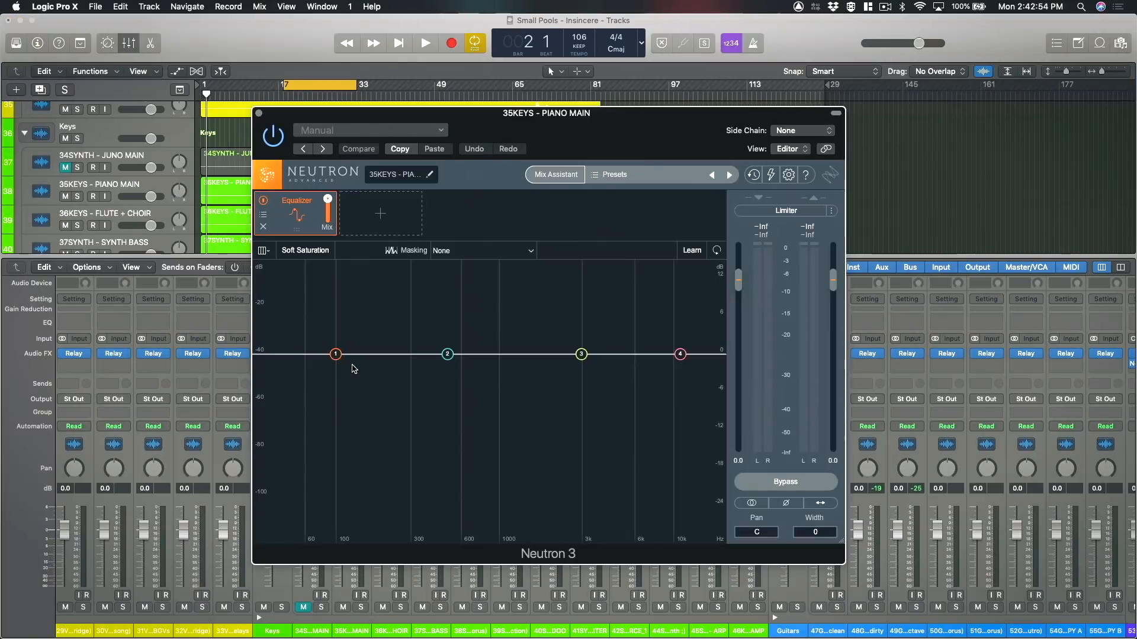
pyautogui.moveTo(498, 240)
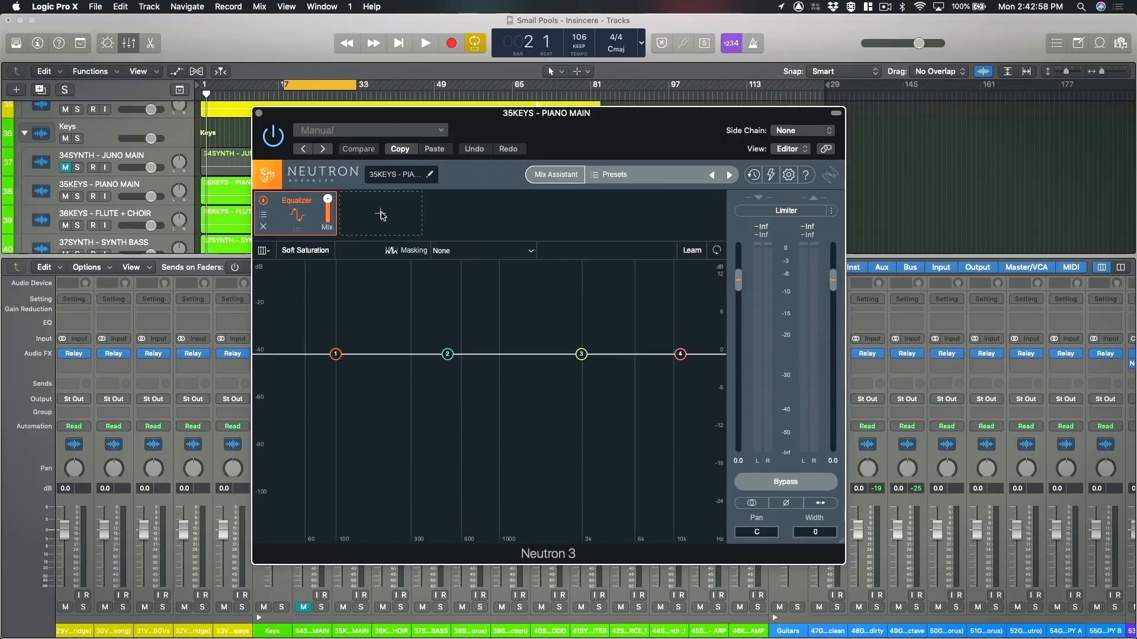
# Add a Sculptor after the Equalizer with the Keys › Piano target.
pyautogui.click(379, 213)
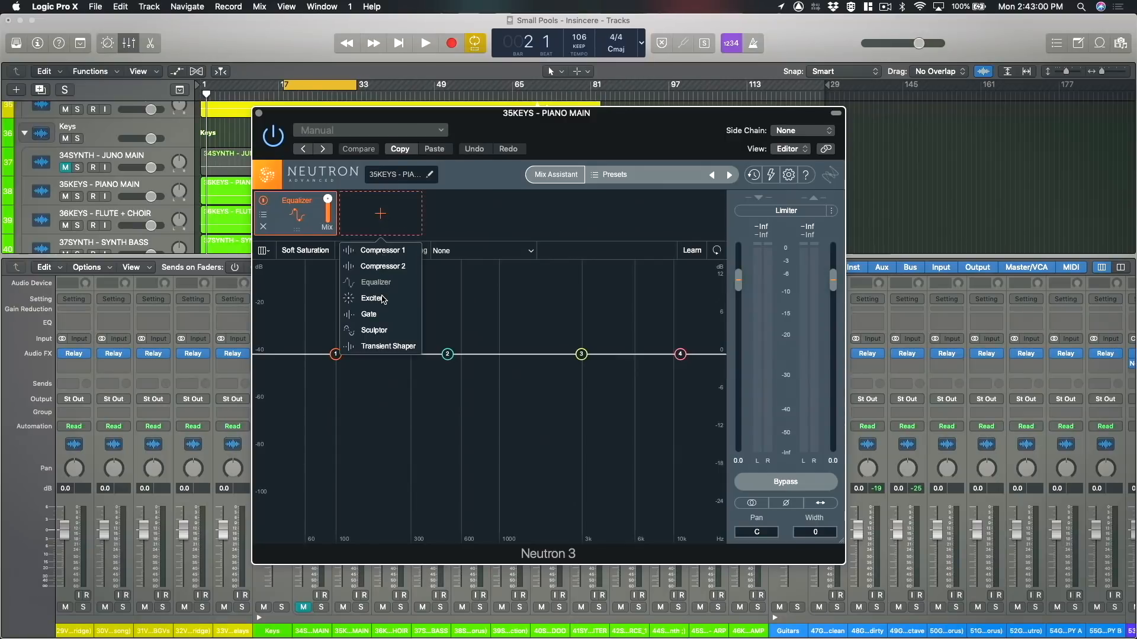
pyautogui.click(373, 329)
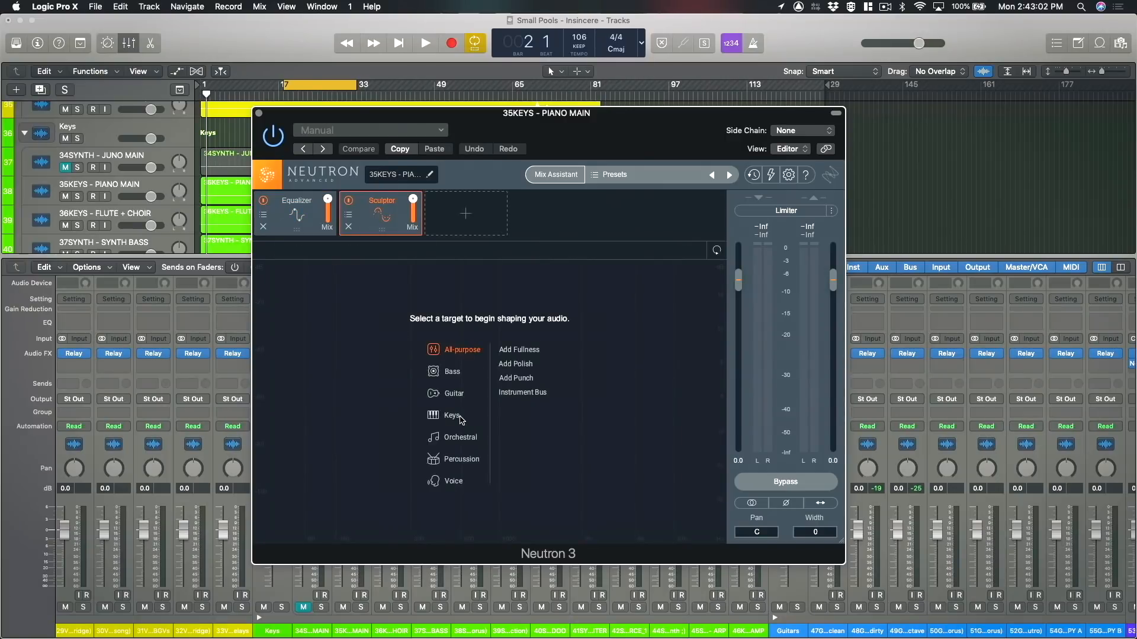
pyautogui.click(452, 414)
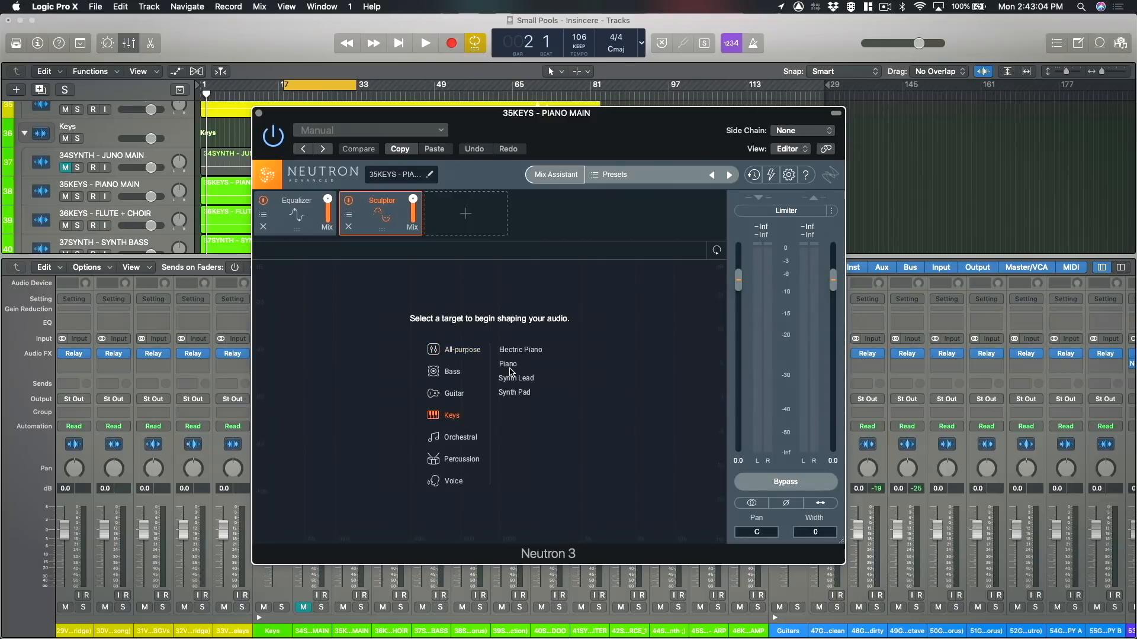
pyautogui.click(507, 363)
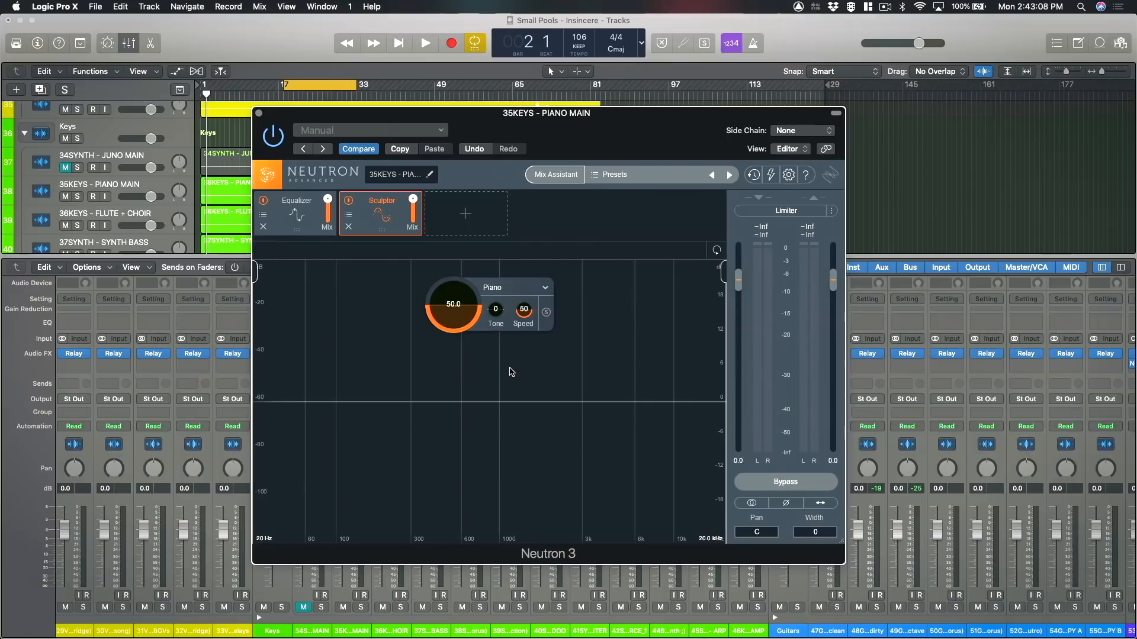
pyautogui.moveTo(560, 432)
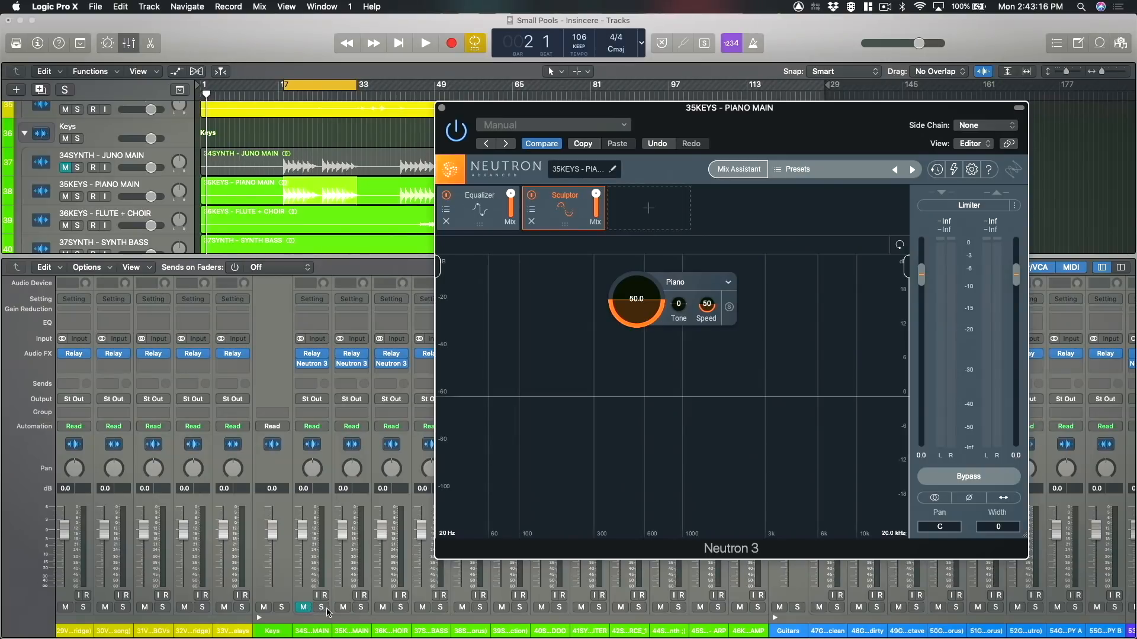
# Solo PIANO MAIN and start song playback through the Piano Sculptor.
pyautogui.click(360, 607)
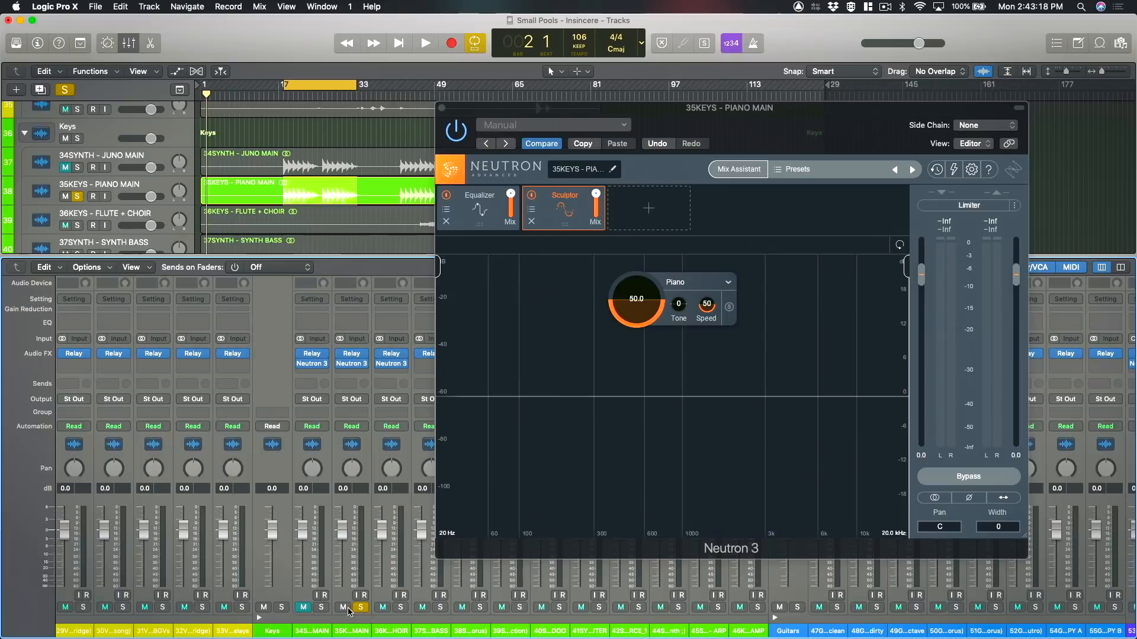
pyautogui.click(425, 42)
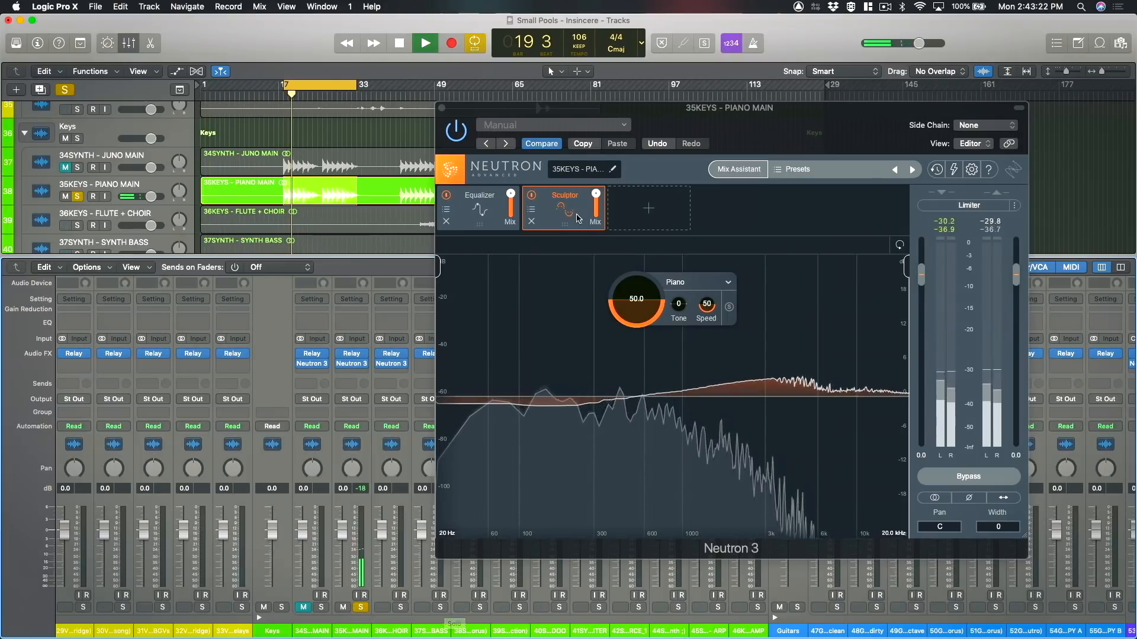
pyautogui.click(532, 196)
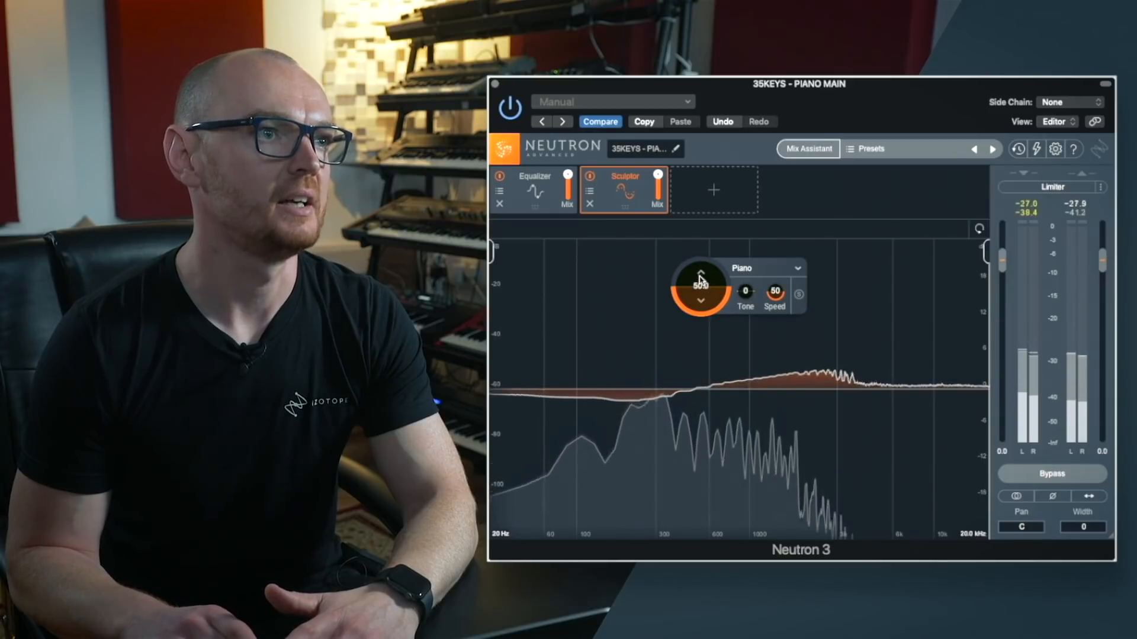
# Raise the piano Sculptor amount to 79.6, then bypass and re-enable it for comparison.
pyautogui.moveTo(700, 290); pyautogui.dragTo(704, 249)
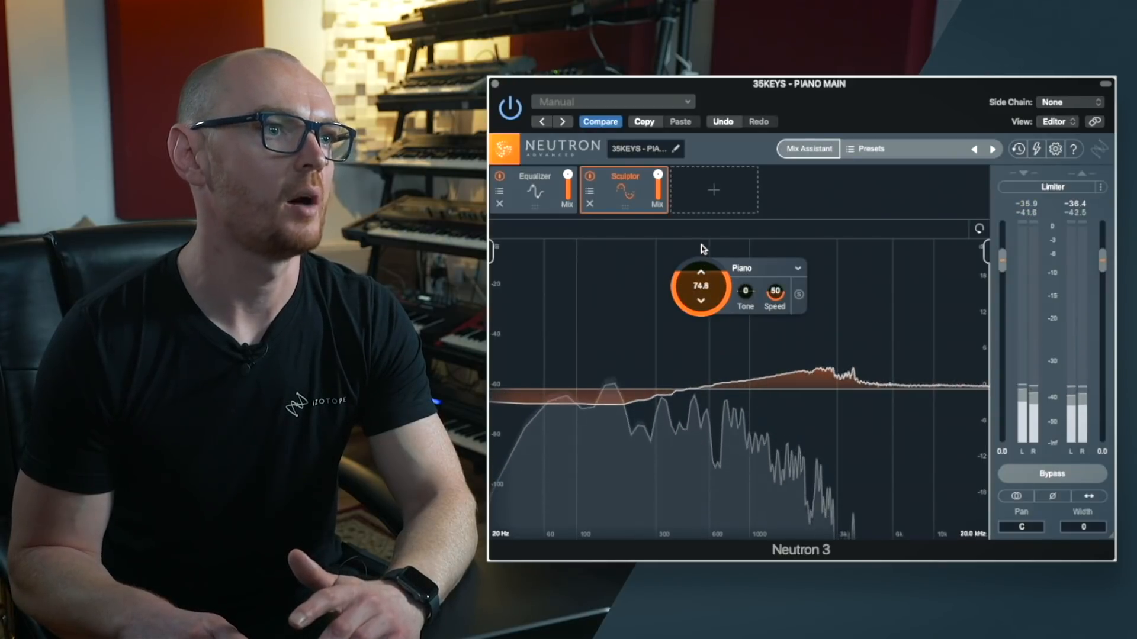
pyautogui.moveTo(701, 287); pyautogui.dragTo(701, 272)
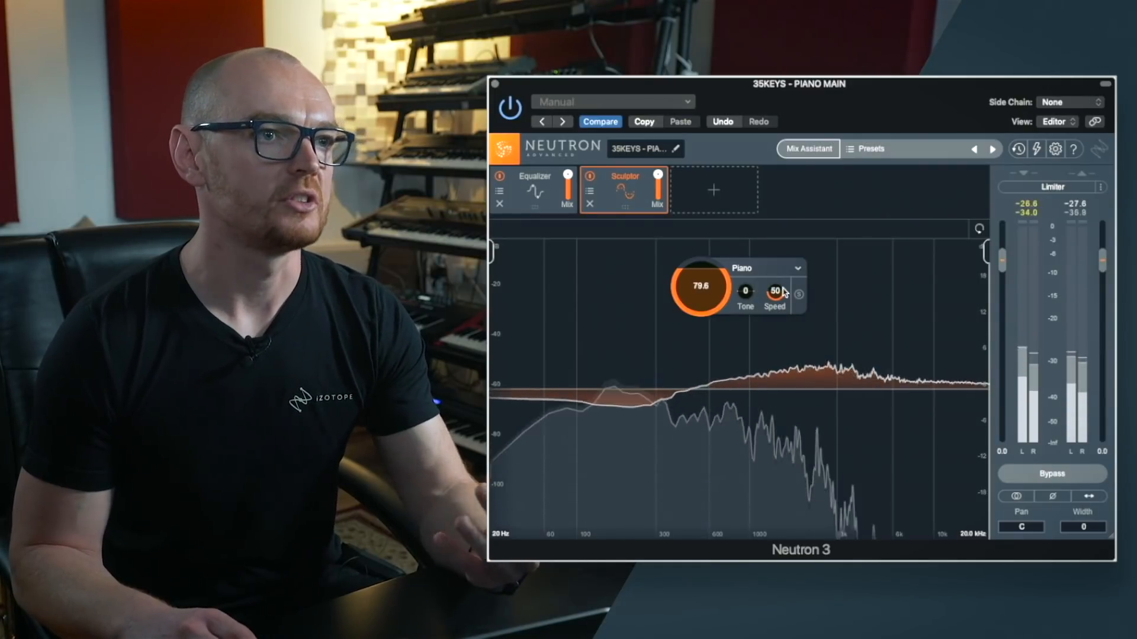
pyautogui.moveTo(774, 291)
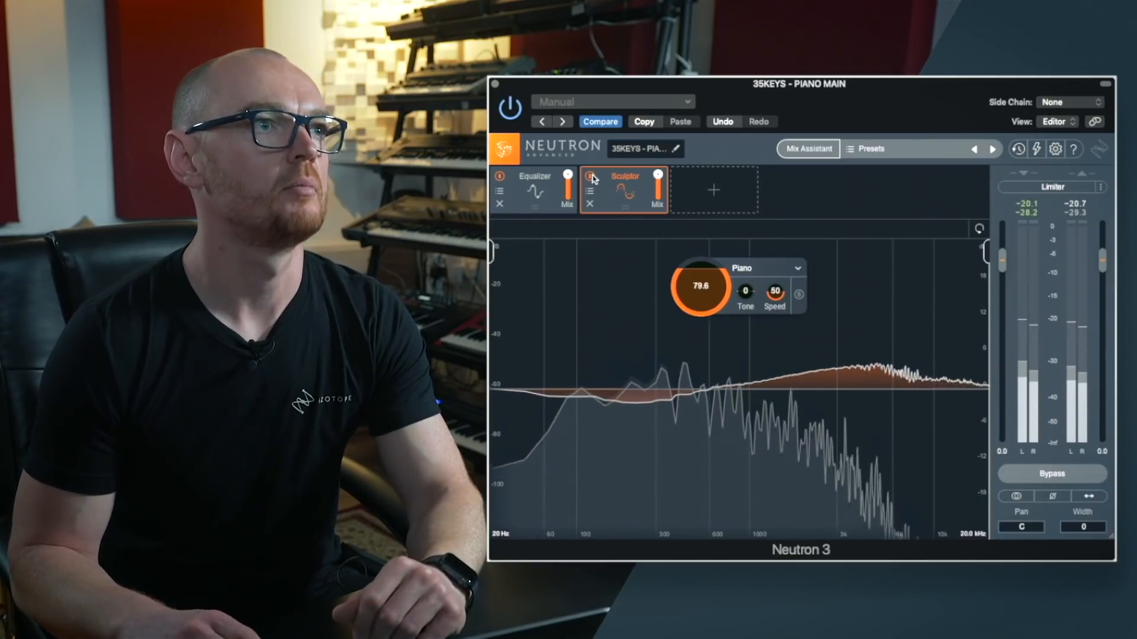
pyautogui.click(591, 178)
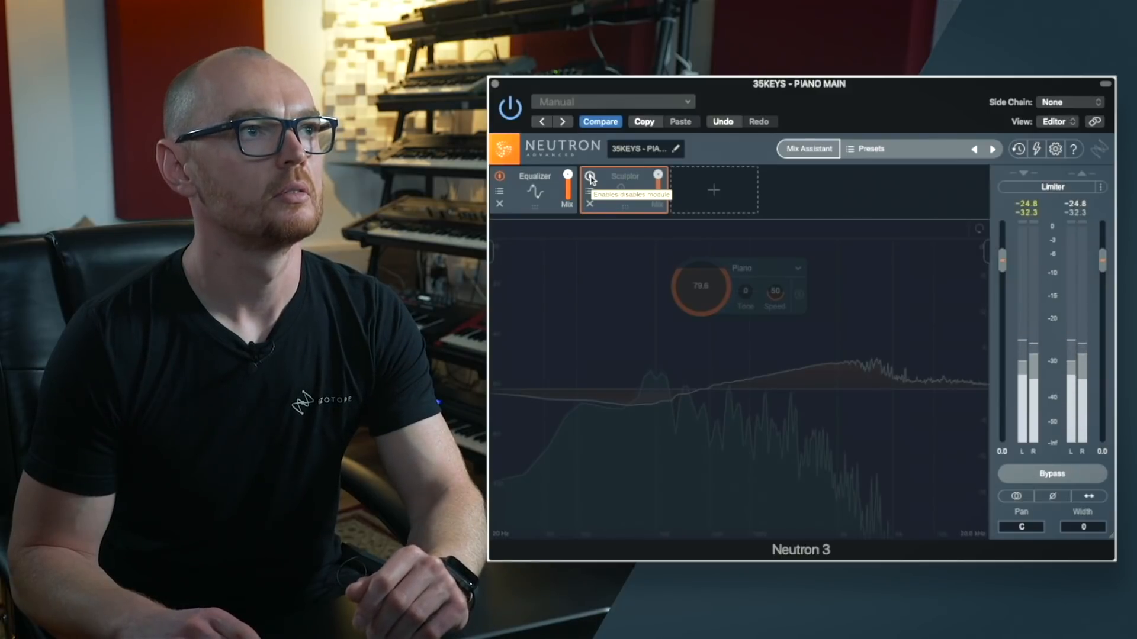
pyautogui.click(591, 175)
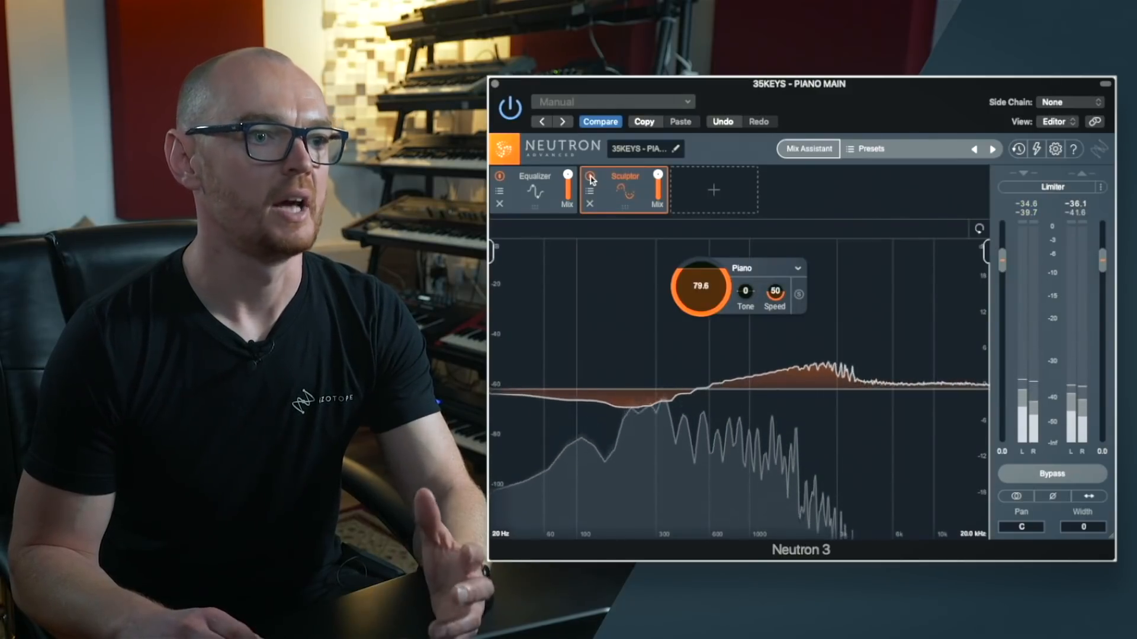